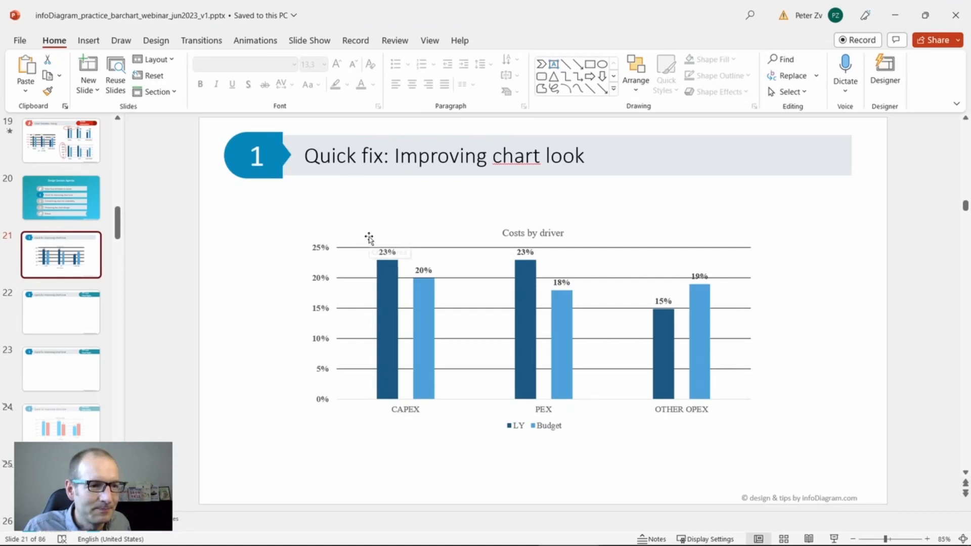
Copy the Costs by driver chart from slide 21 and paste it onto slide 22.
{"action": "left_click", "coordinate": [533, 310]}
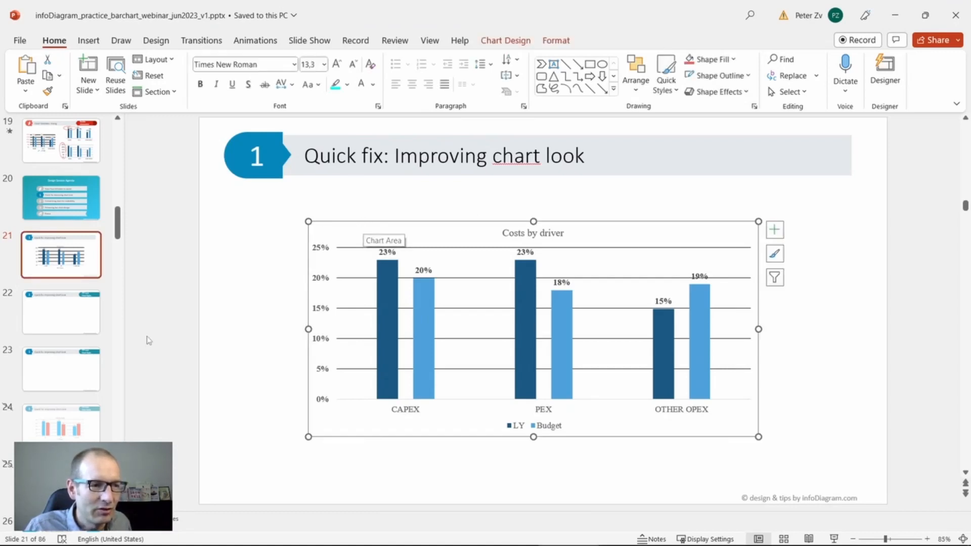
{"action": "left_click", "coordinate": [60, 312]}
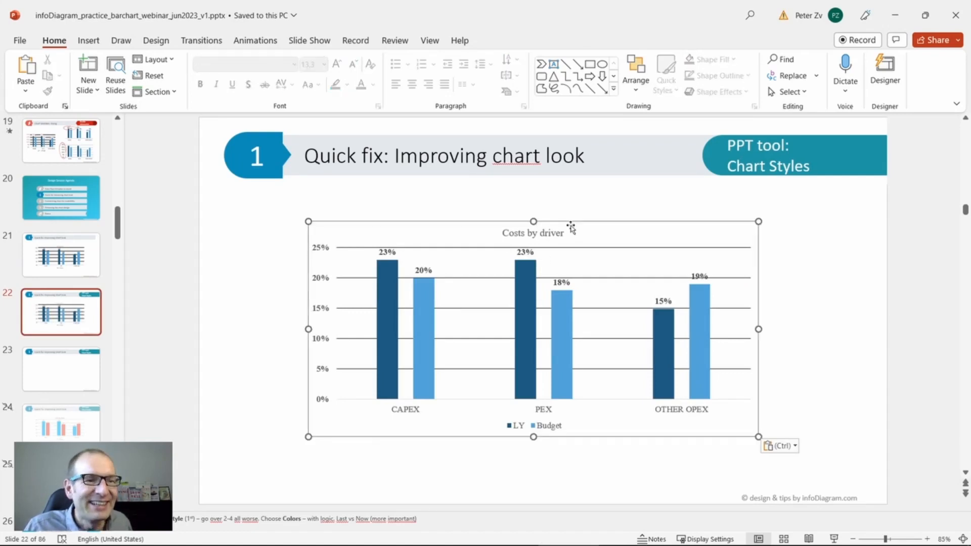
{"action": "left_click", "coordinate": [533, 309]}
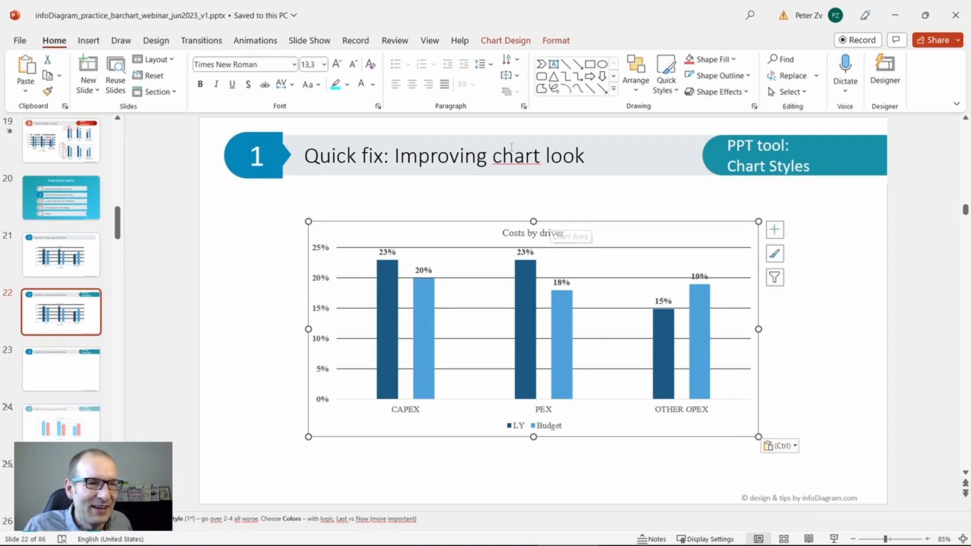
{"action": "mouse_move", "coordinate": [510, 32]}
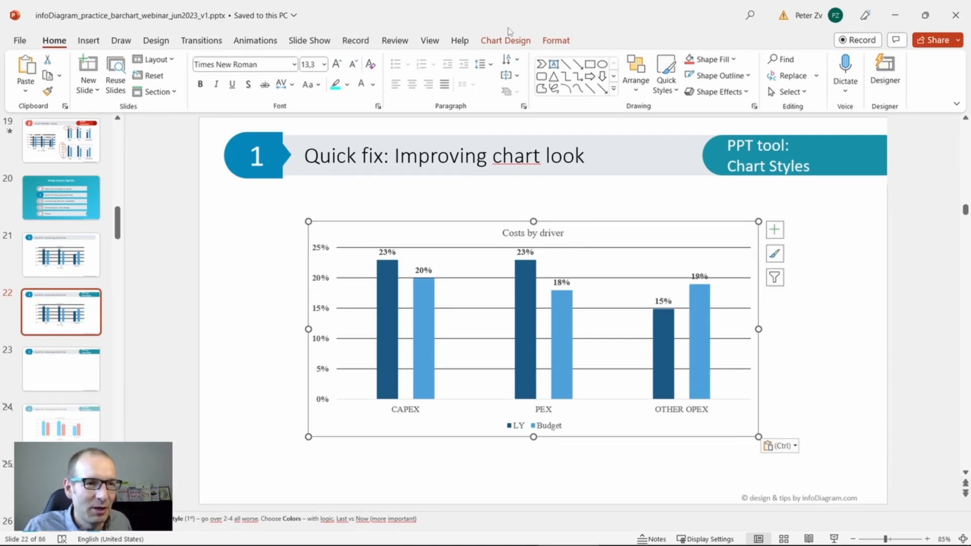
Preview dark, gradient and pastel chart styles, then apply the simple Style 1.
{"action": "left_click", "coordinate": [506, 40]}
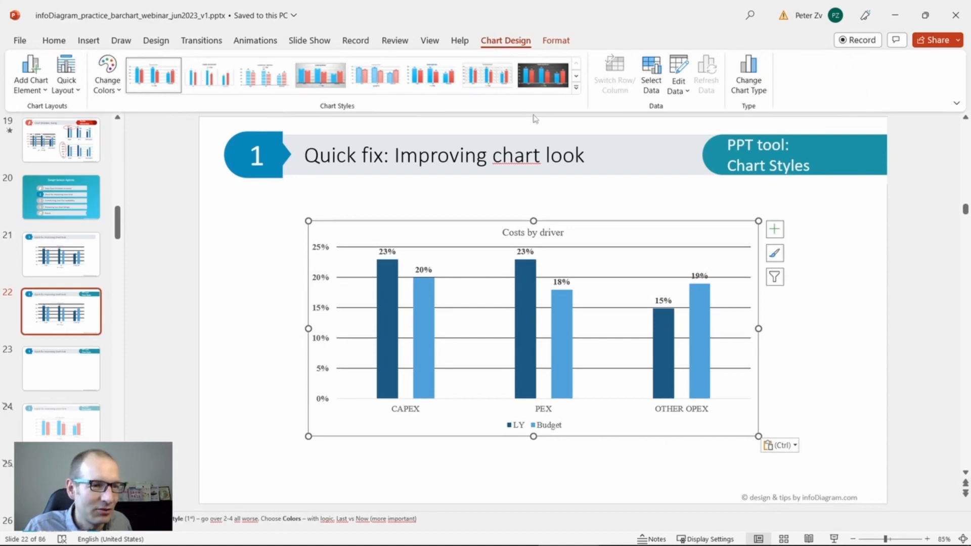
{"action": "mouse_move", "coordinate": [344, 124]}
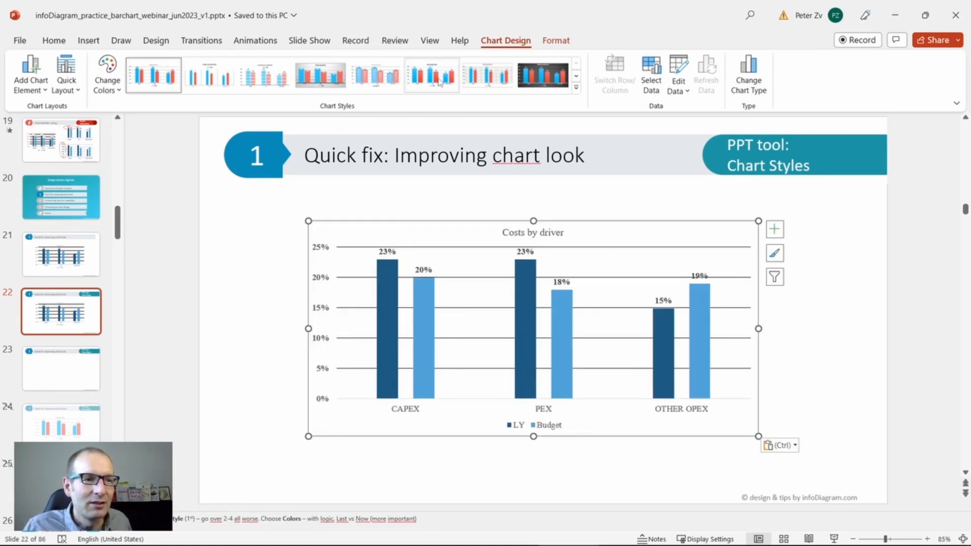
{"action": "left_click", "coordinate": [542, 75]}
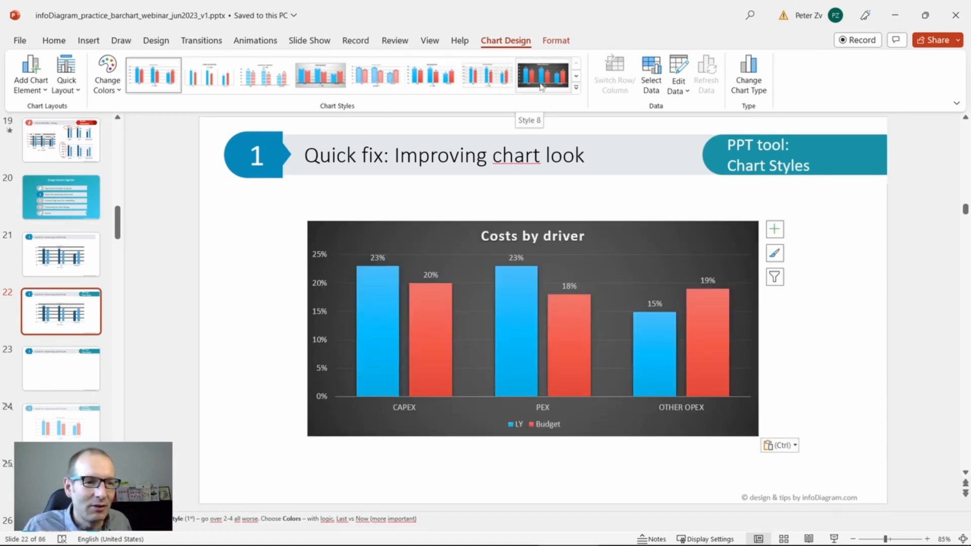
{"action": "left_click", "coordinate": [320, 74]}
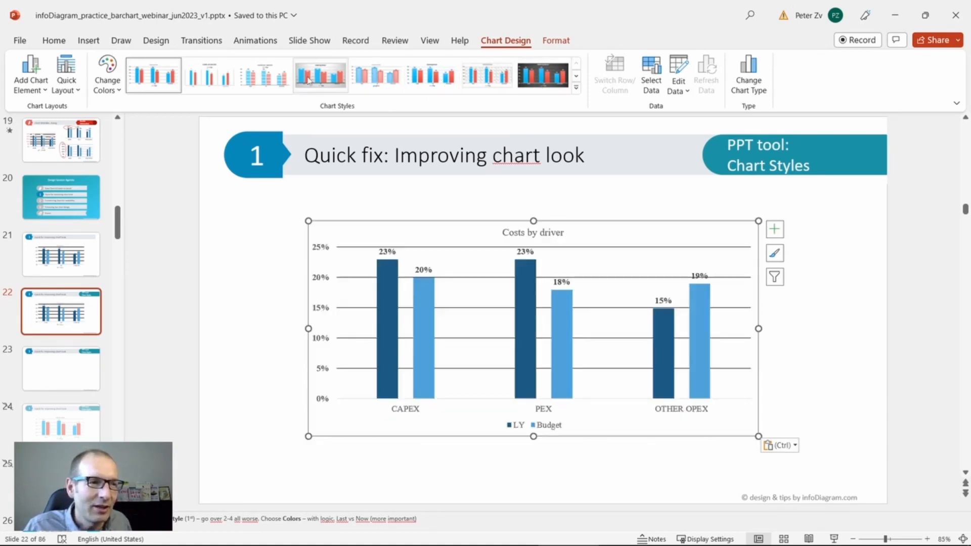
{"action": "left_click", "coordinate": [320, 75]}
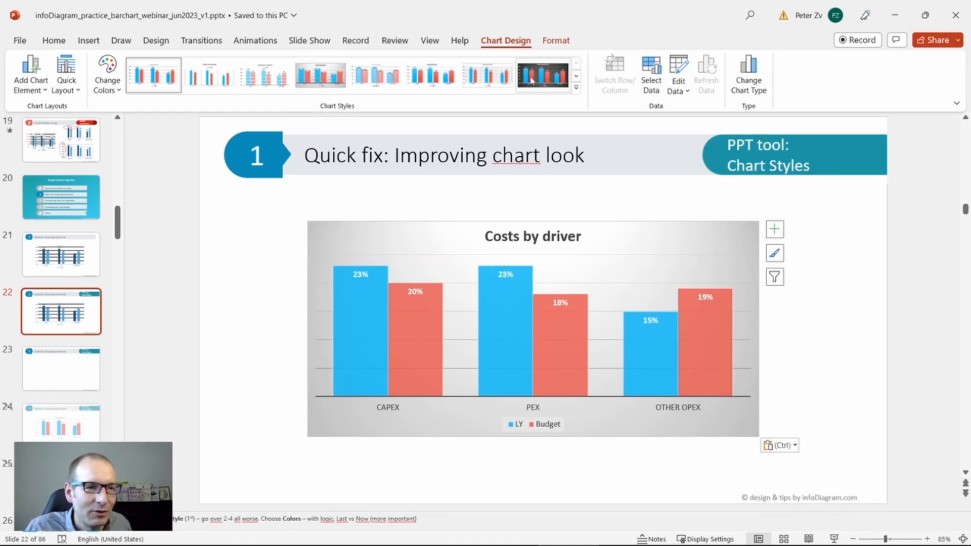
{"action": "left_click", "coordinate": [544, 75]}
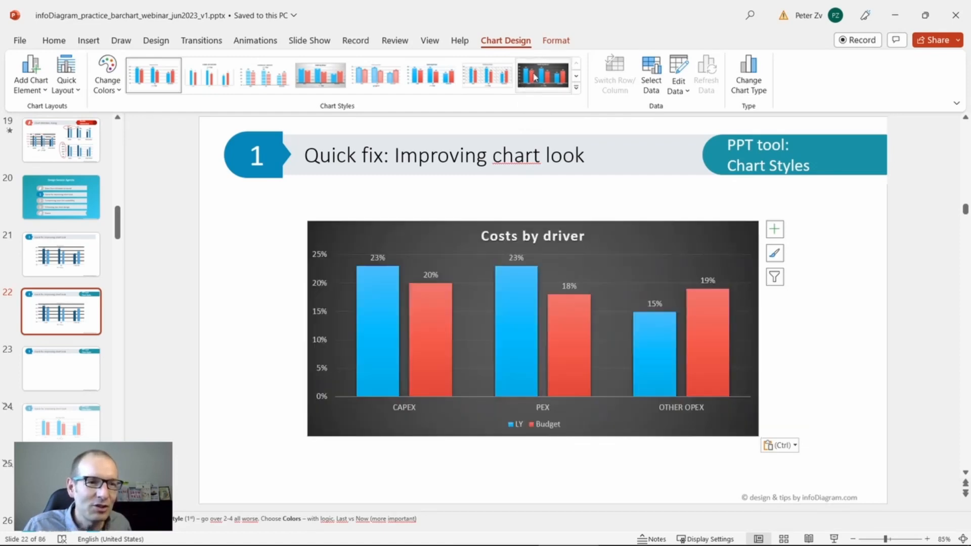
{"action": "mouse_move", "coordinate": [542, 74]}
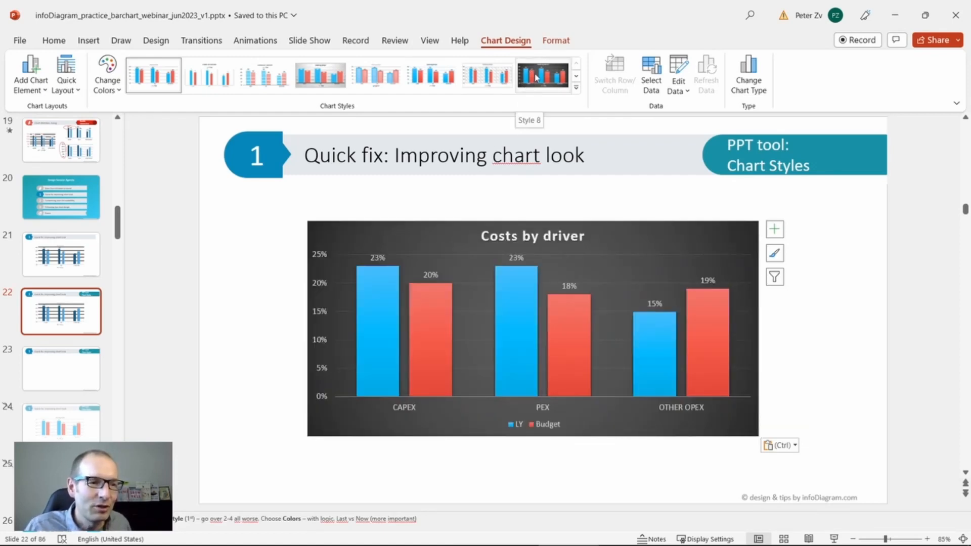
{"action": "left_click", "coordinate": [431, 75]}
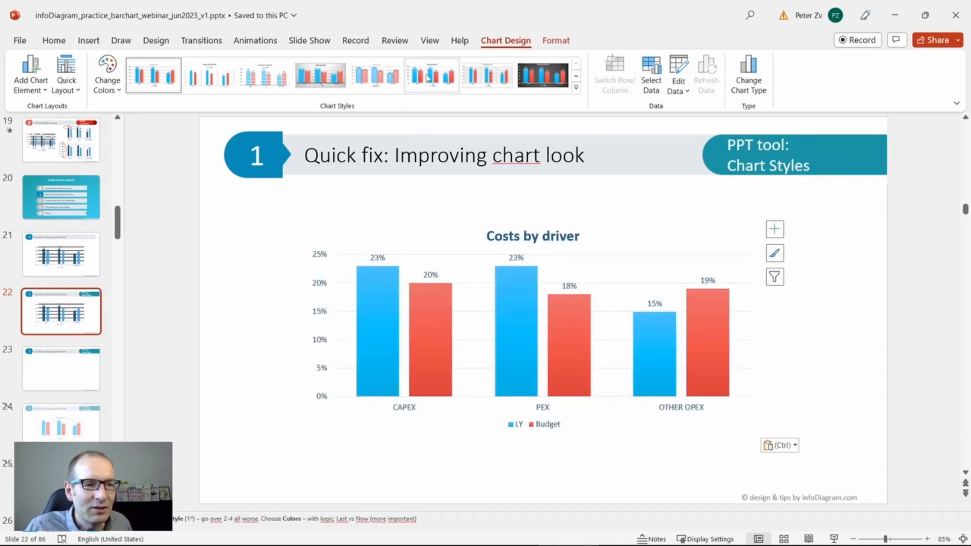
{"action": "left_click", "coordinate": [264, 75]}
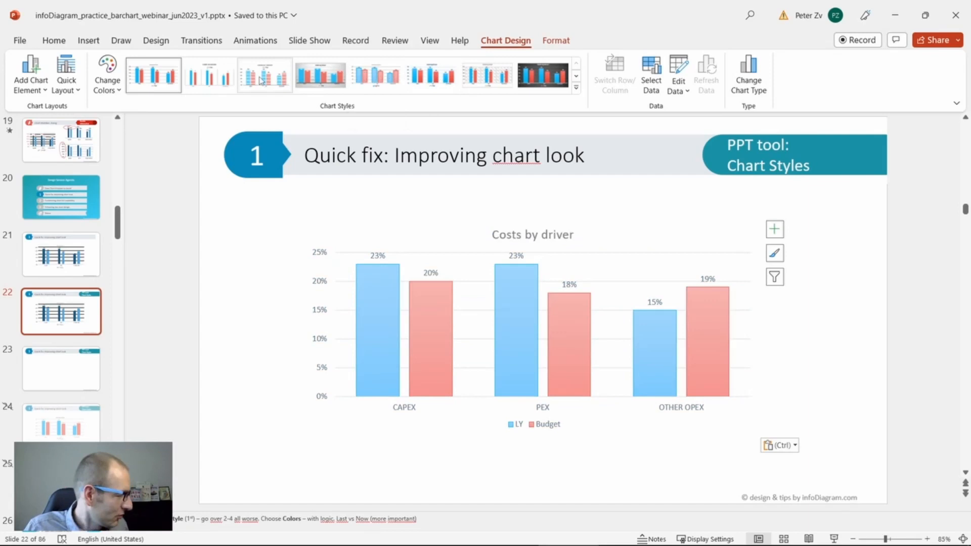
{"action": "left_click", "coordinate": [264, 74]}
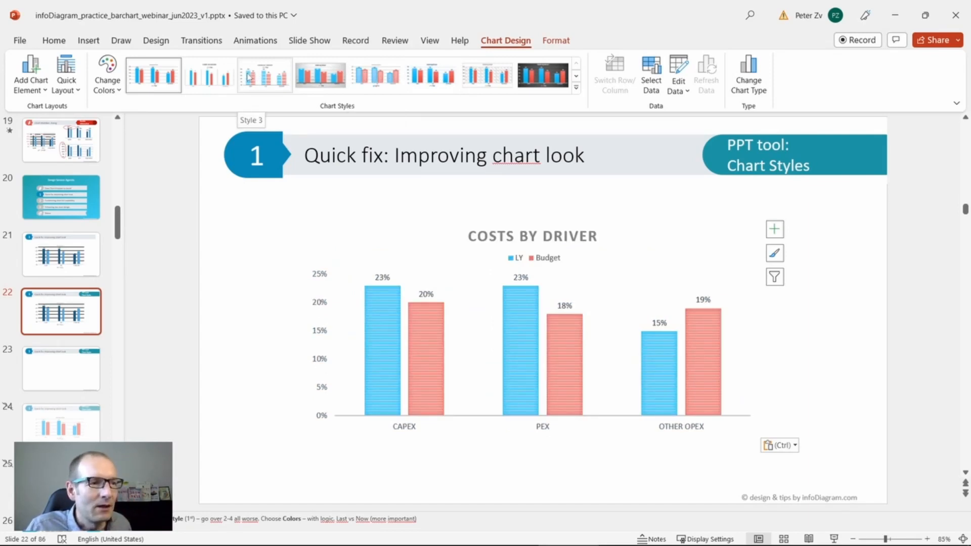
{"action": "left_click", "coordinate": [209, 75]}
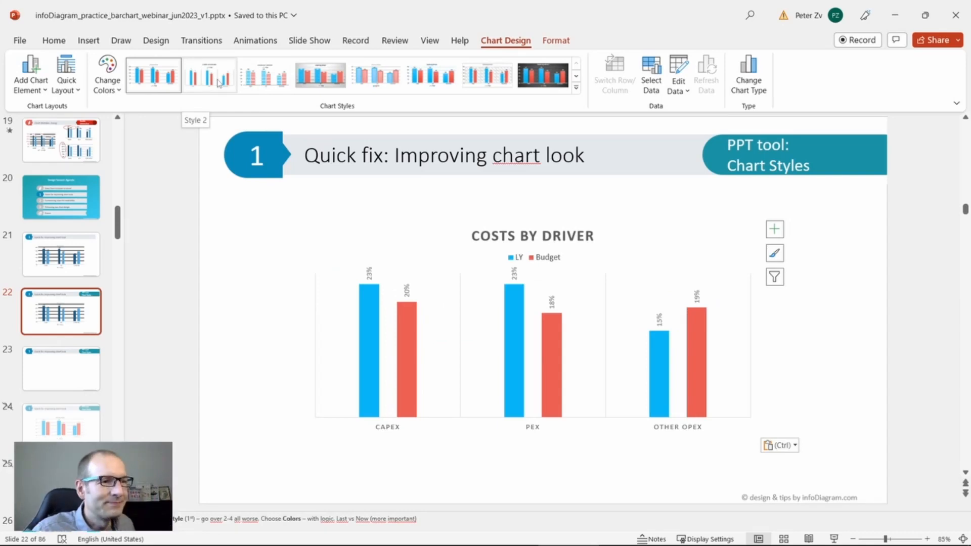
{"action": "left_click", "coordinate": [153, 74]}
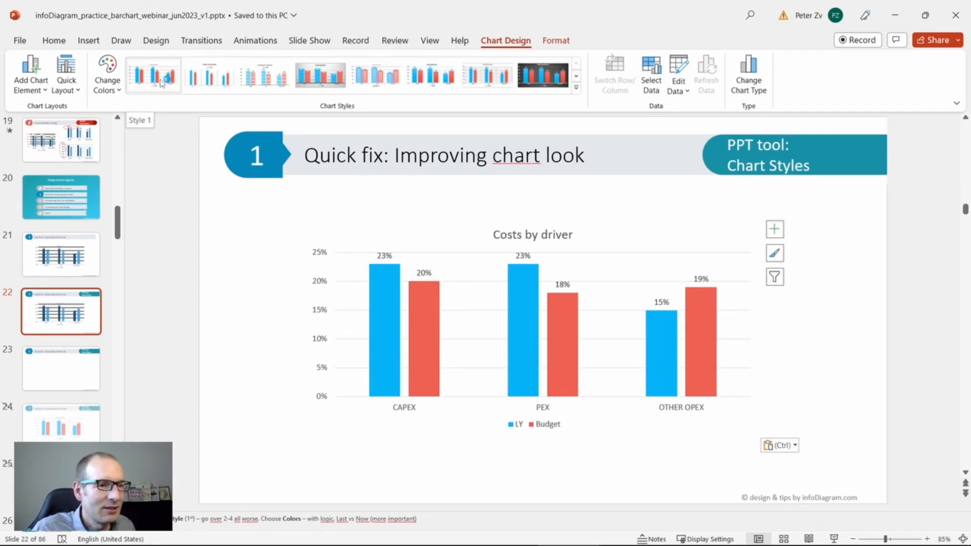
{"action": "left_click", "coordinate": [152, 75]}
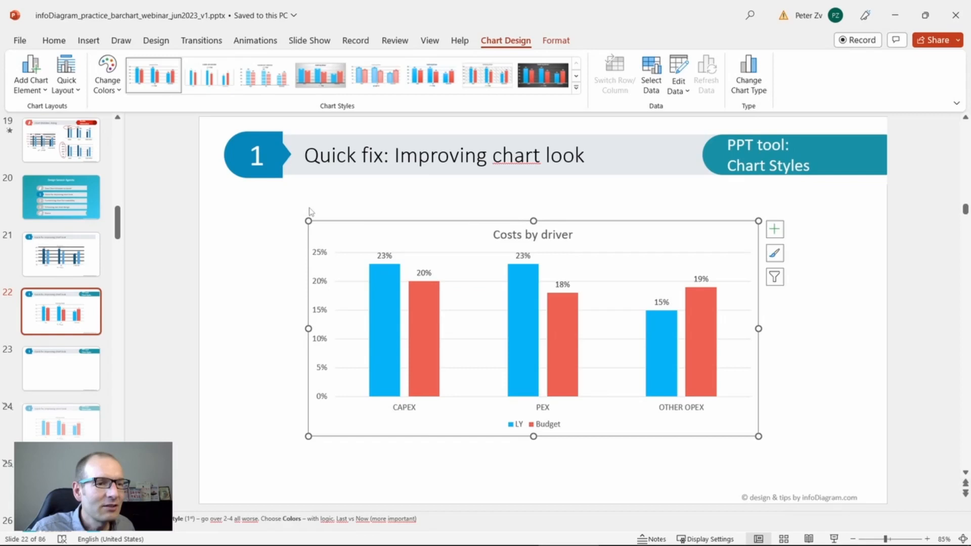
{"action": "mouse_move", "coordinate": [333, 224]}
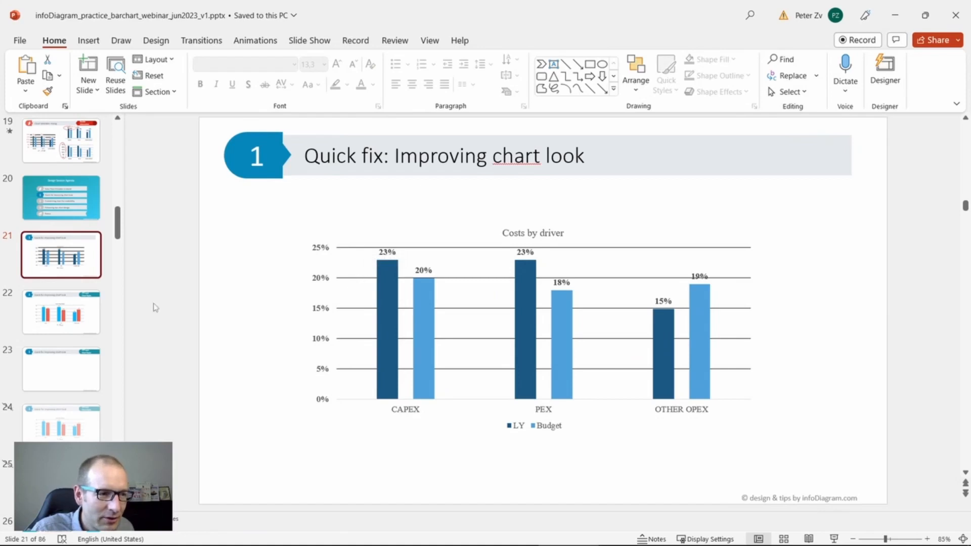
Return to slide 22 and select the restyled Costs by driver chart.
{"action": "left_click", "coordinate": [61, 311]}
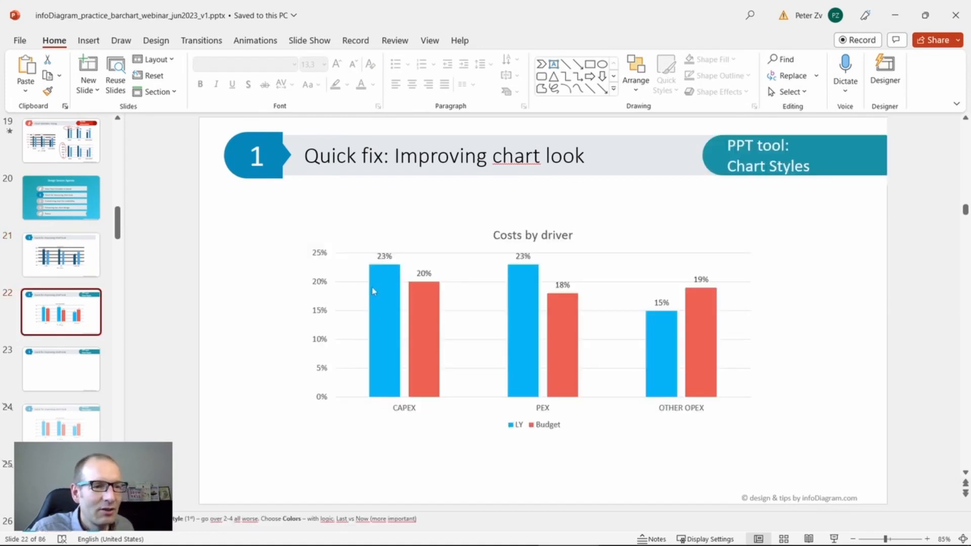
{"action": "mouse_move", "coordinate": [178, 315]}
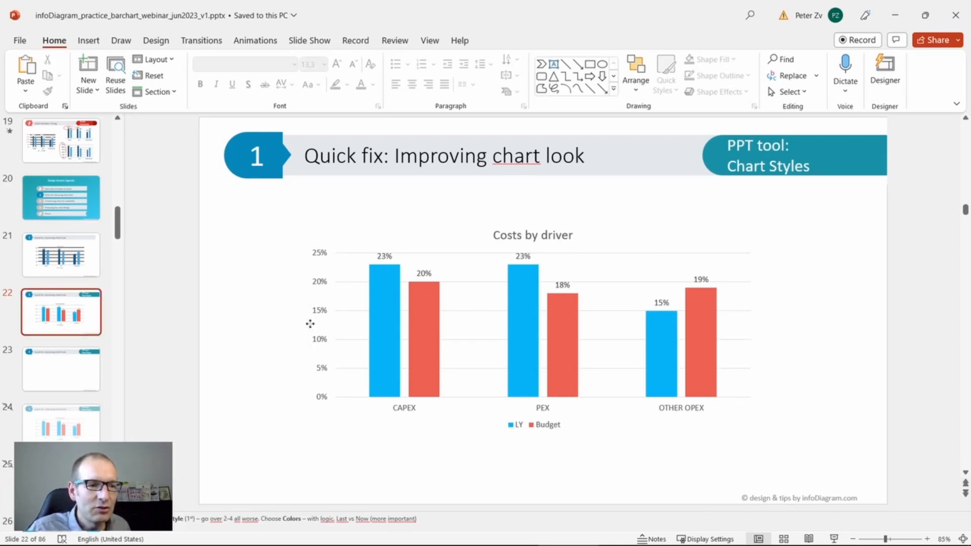
{"action": "left_click", "coordinate": [532, 329]}
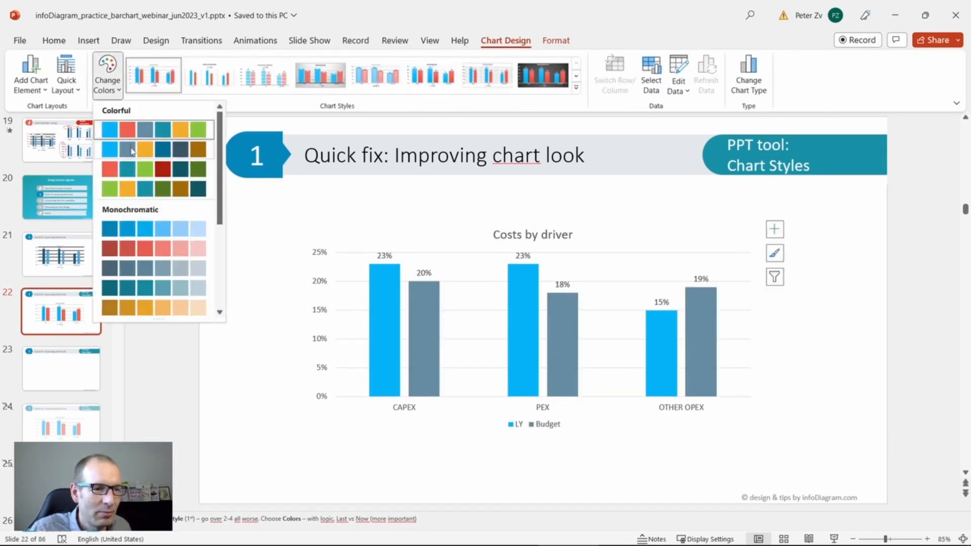
On slide 23, select the LY bar series of the Costs by driver chart.
{"action": "left_click", "coordinate": [119, 149]}
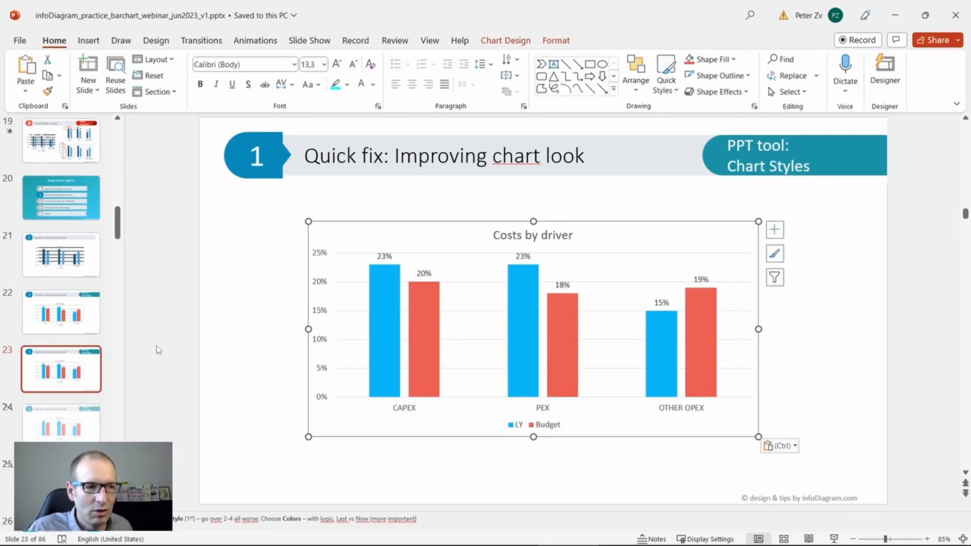
{"action": "left_click", "coordinate": [434, 413]}
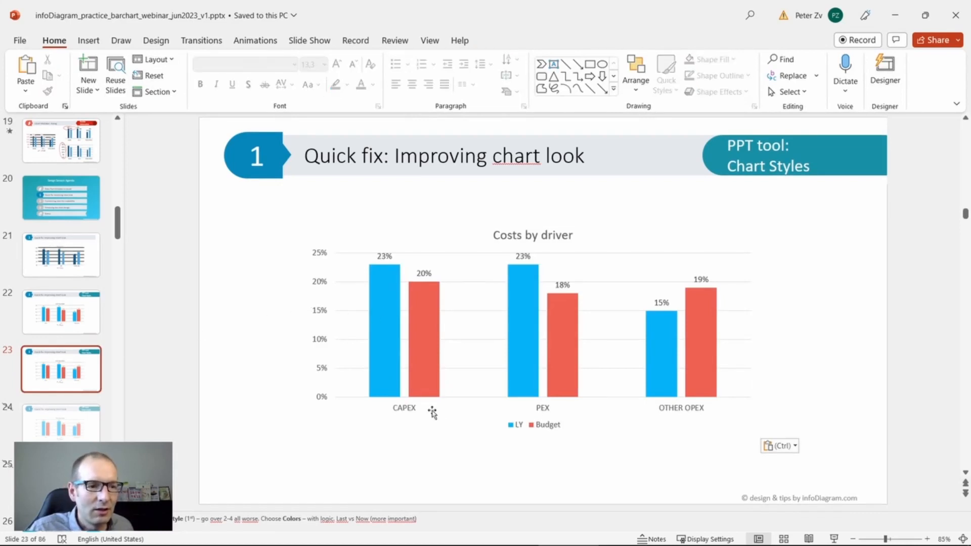
{"action": "left_click", "coordinate": [433, 340]}
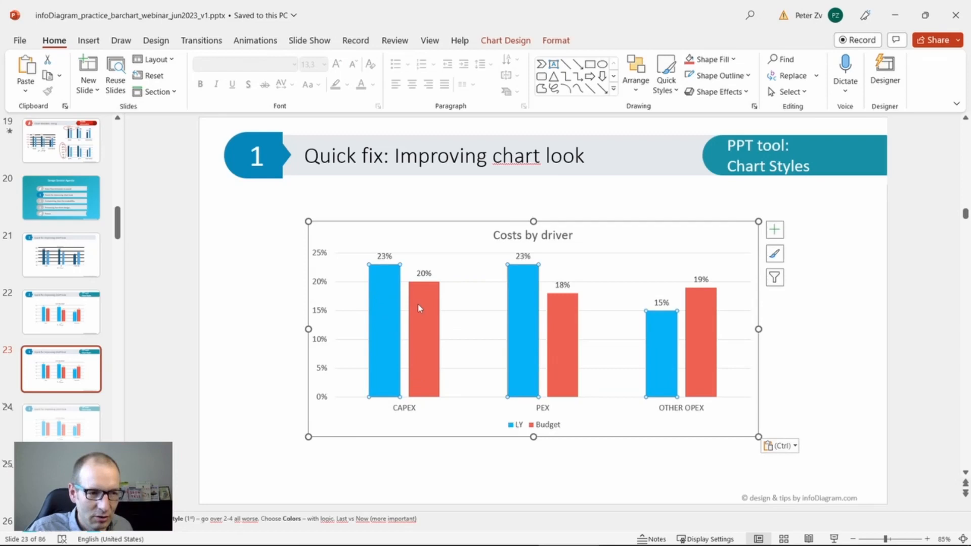
{"action": "left_click", "coordinate": [424, 341]}
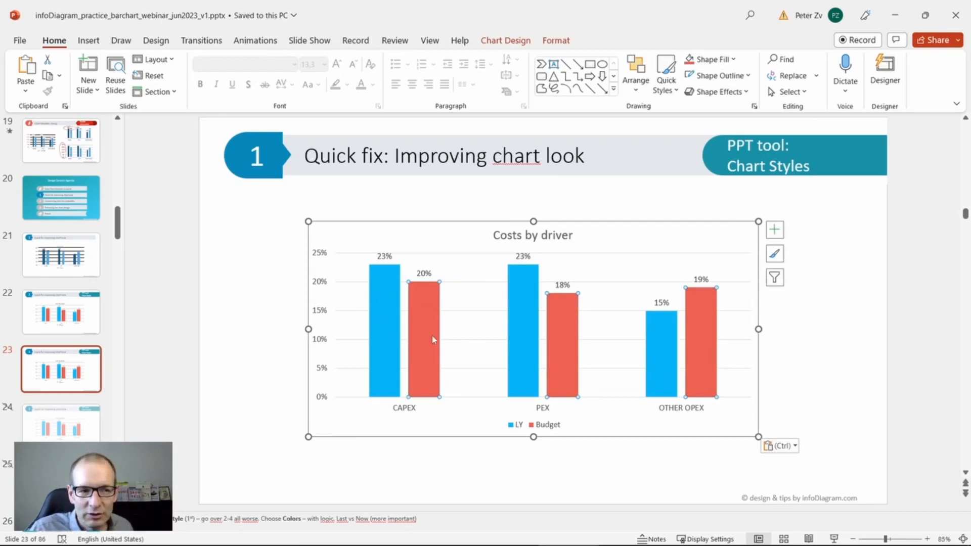
{"action": "mouse_move", "coordinate": [435, 288]}
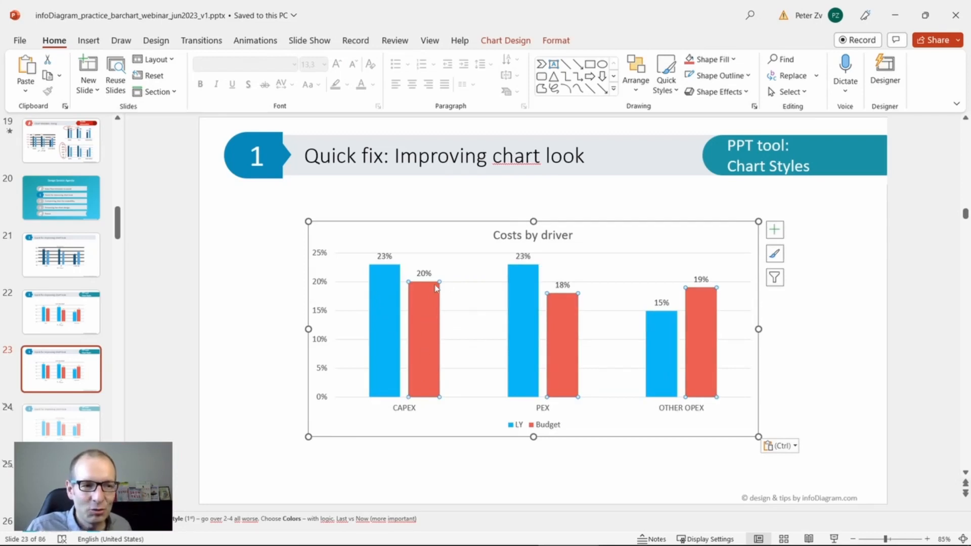
{"action": "mouse_move", "coordinate": [426, 289]}
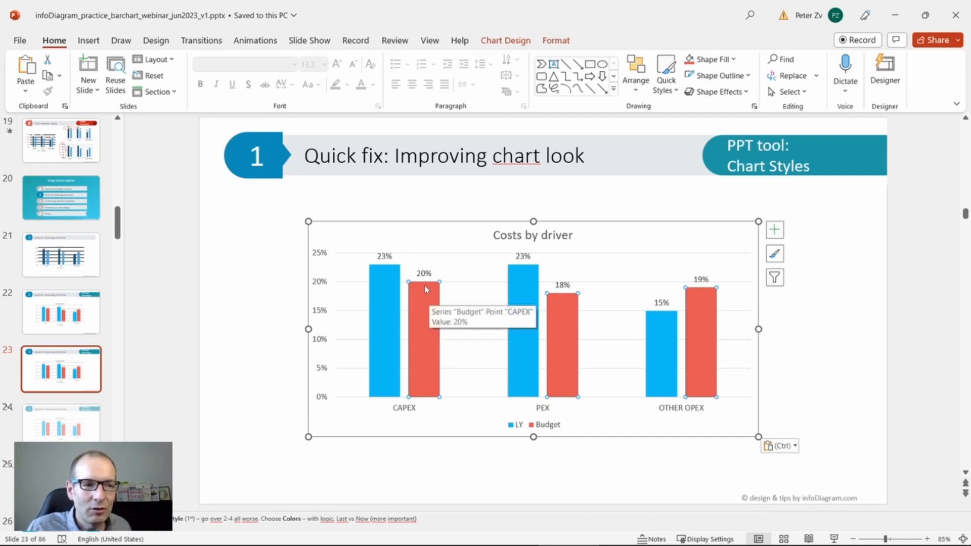
{"action": "mouse_move", "coordinate": [243, 315]}
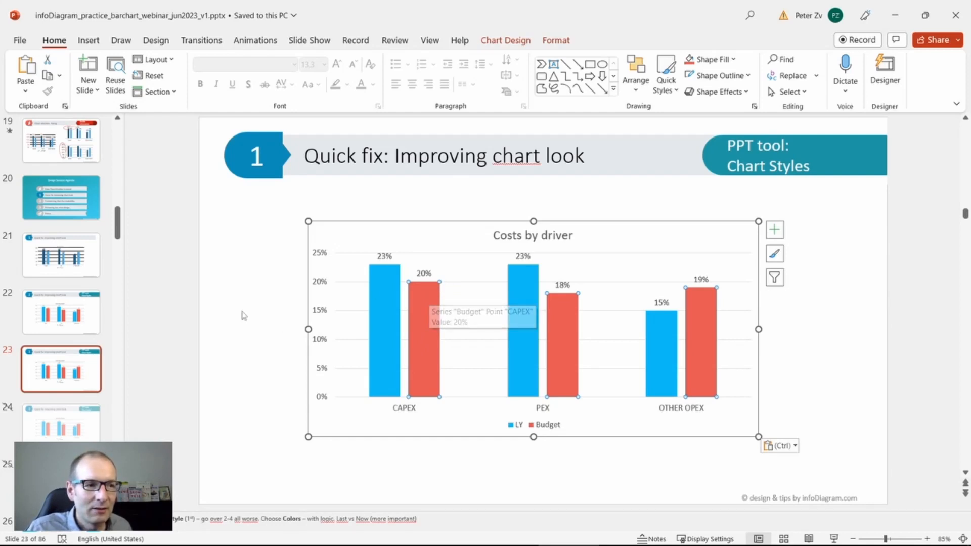
{"action": "mouse_move", "coordinate": [428, 318]}
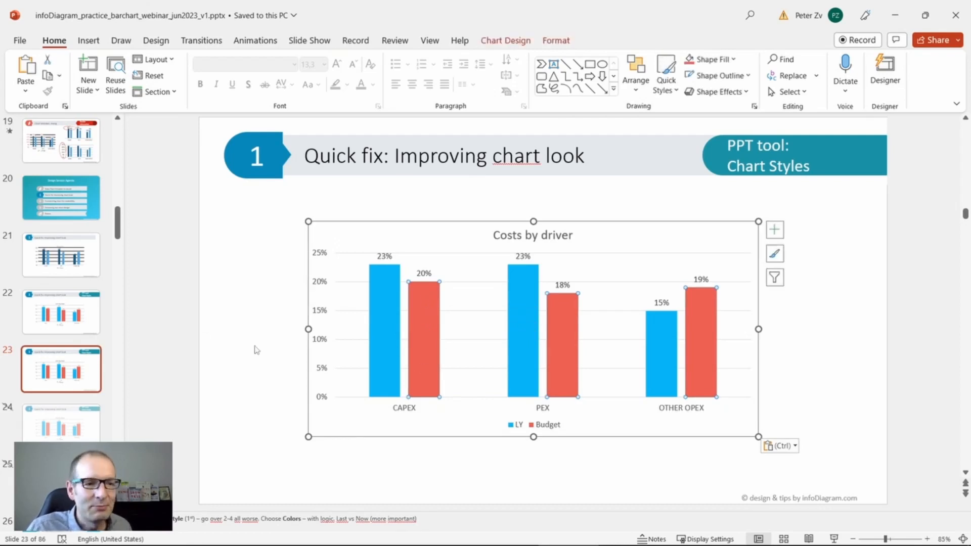
{"action": "left_click", "coordinate": [254, 350]}
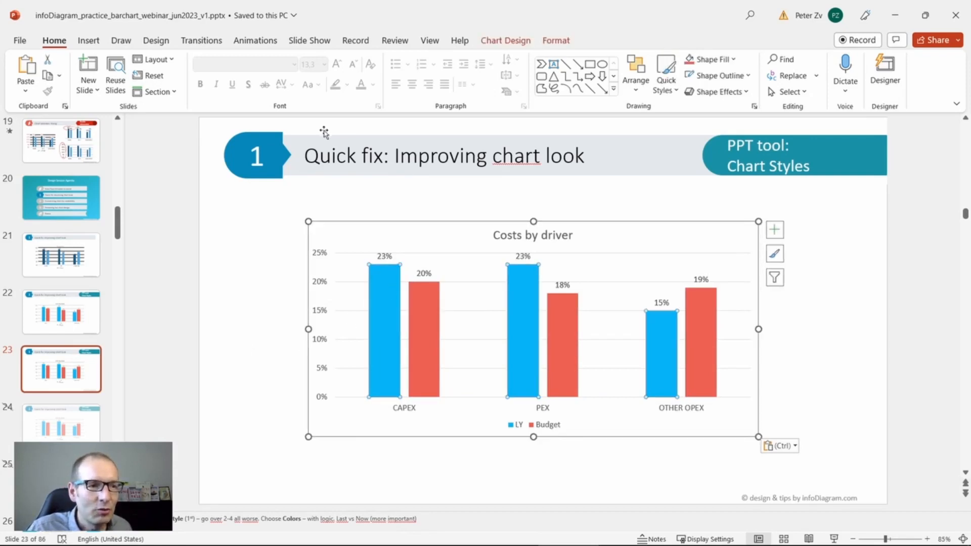
{"action": "mouse_move", "coordinate": [389, 213]}
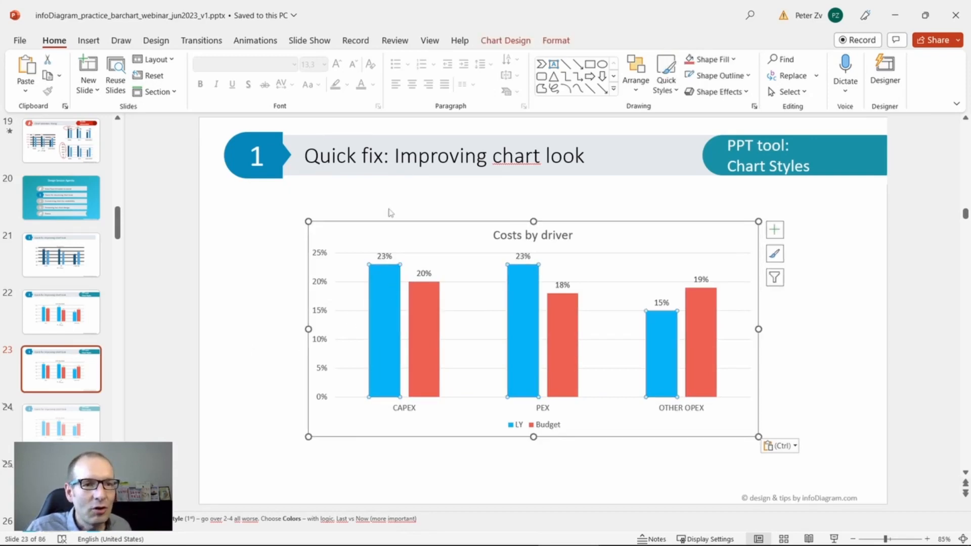
{"action": "mouse_move", "coordinate": [712, 59]}
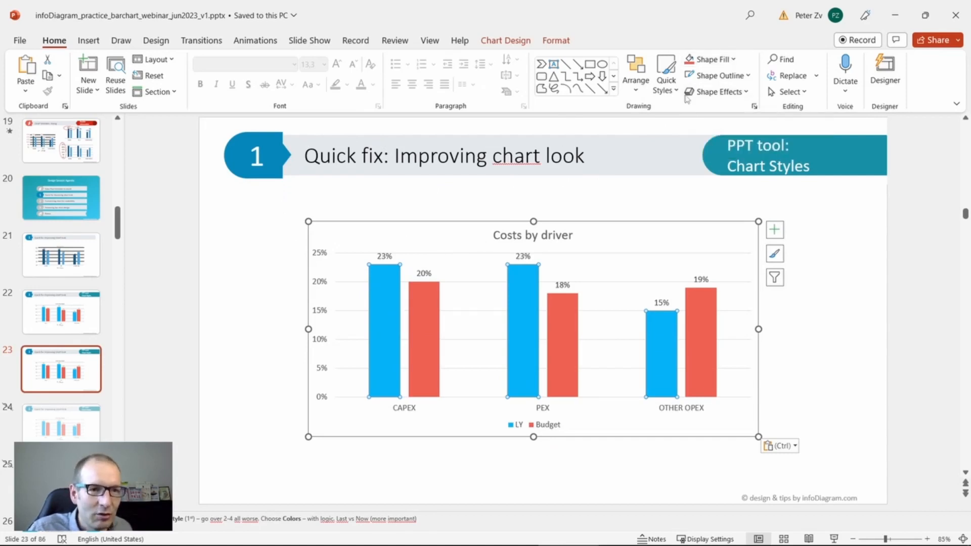
Fill the LY bars with Turquoise, Accent 4 and the Budget bars with yellow.
{"action": "left_click", "coordinate": [710, 58]}
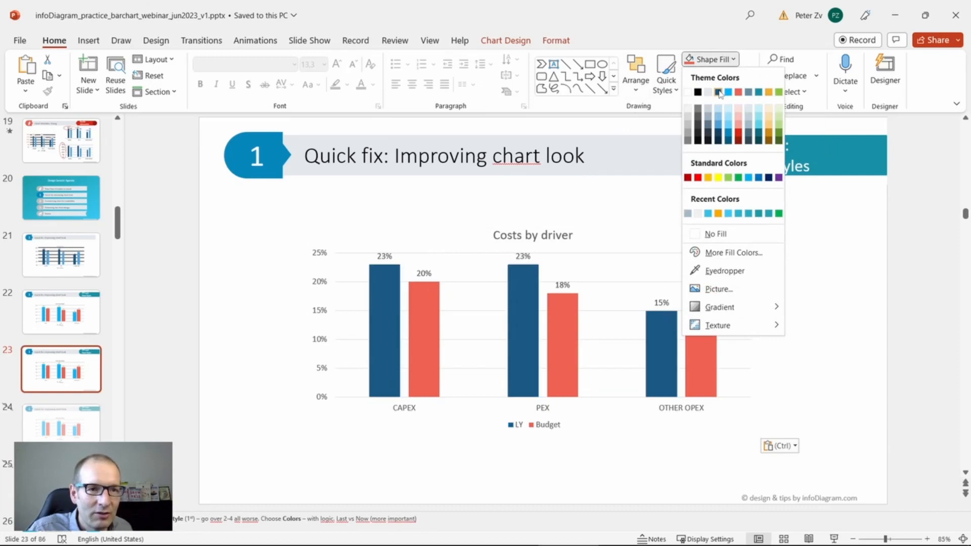
{"action": "mouse_move", "coordinate": [748, 92]}
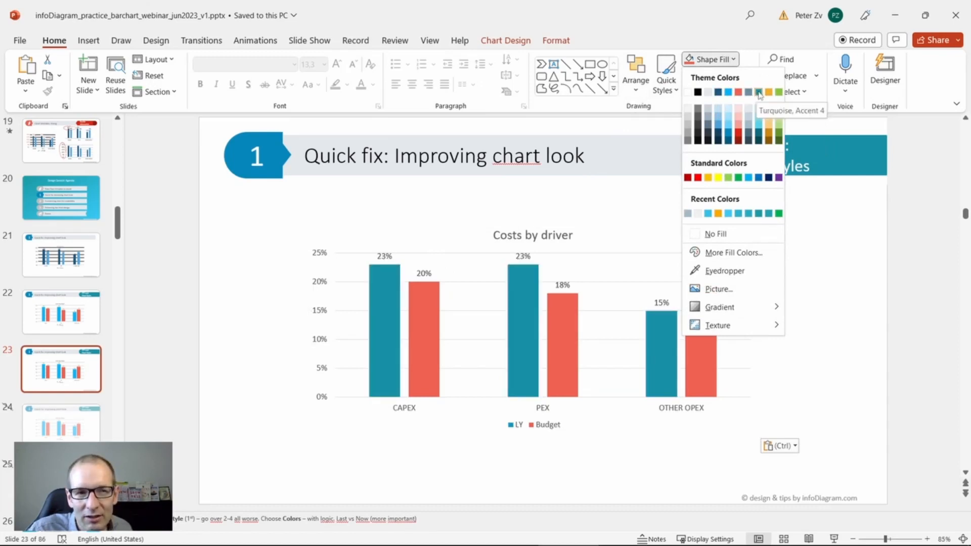
{"action": "left_click", "coordinate": [434, 322]}
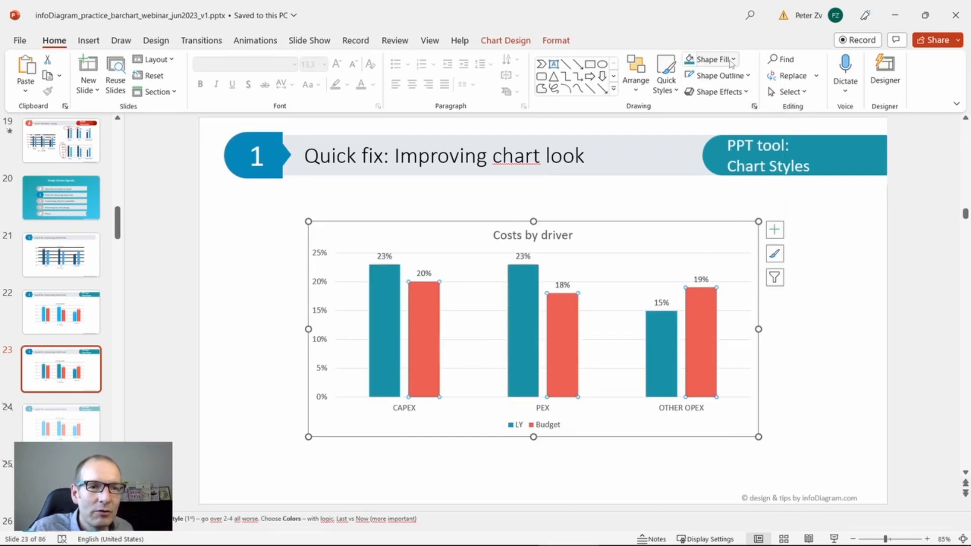
{"action": "left_click", "coordinate": [733, 58]}
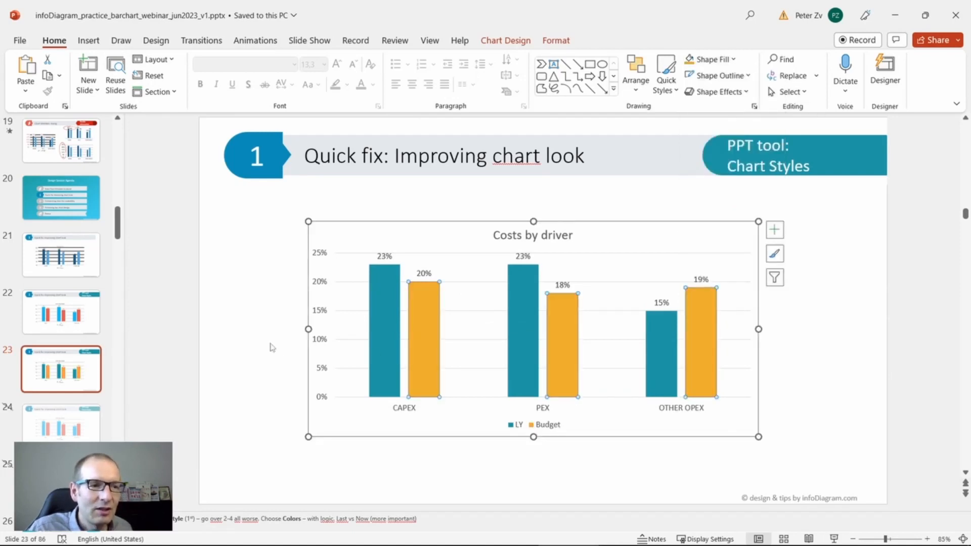
{"action": "left_click", "coordinate": [539, 483]}
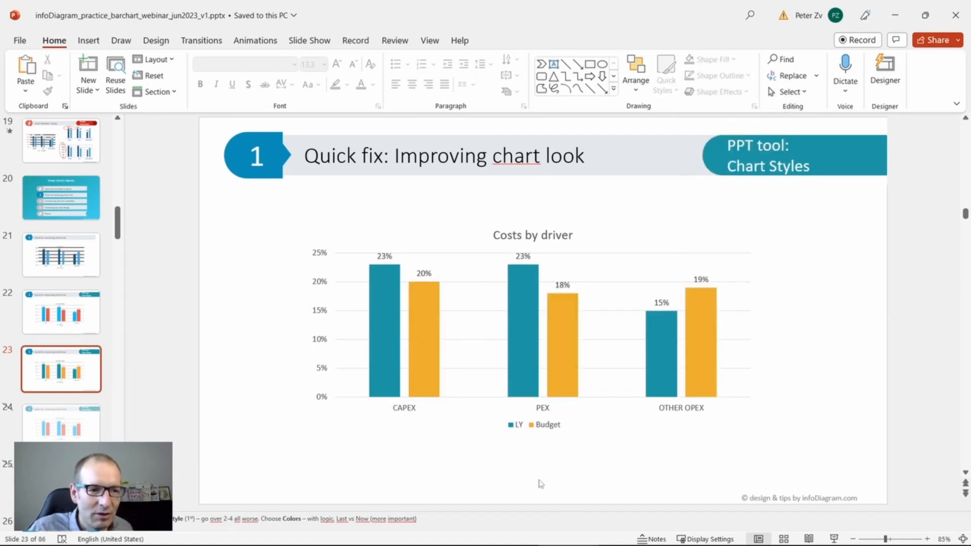
{"action": "mouse_move", "coordinate": [433, 333]}
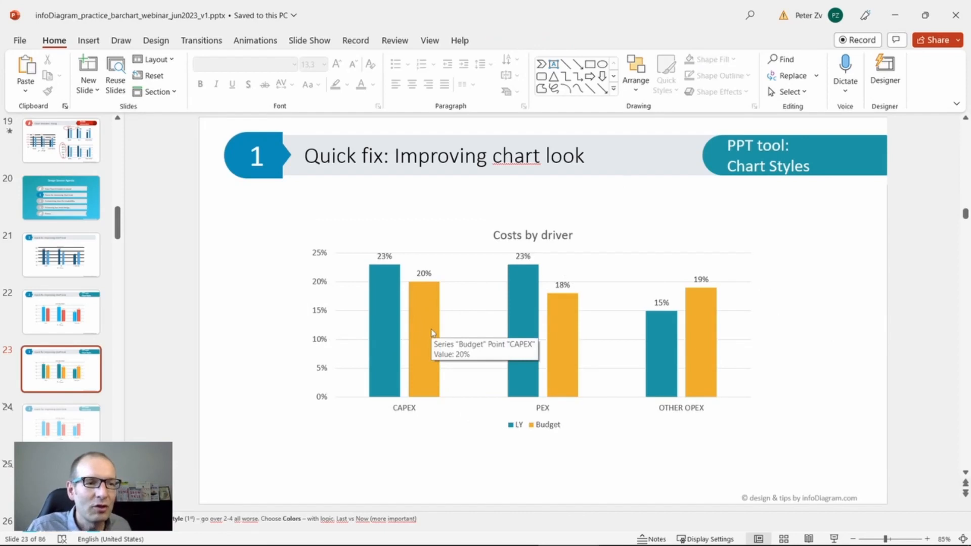
{"action": "mouse_move", "coordinate": [205, 360]}
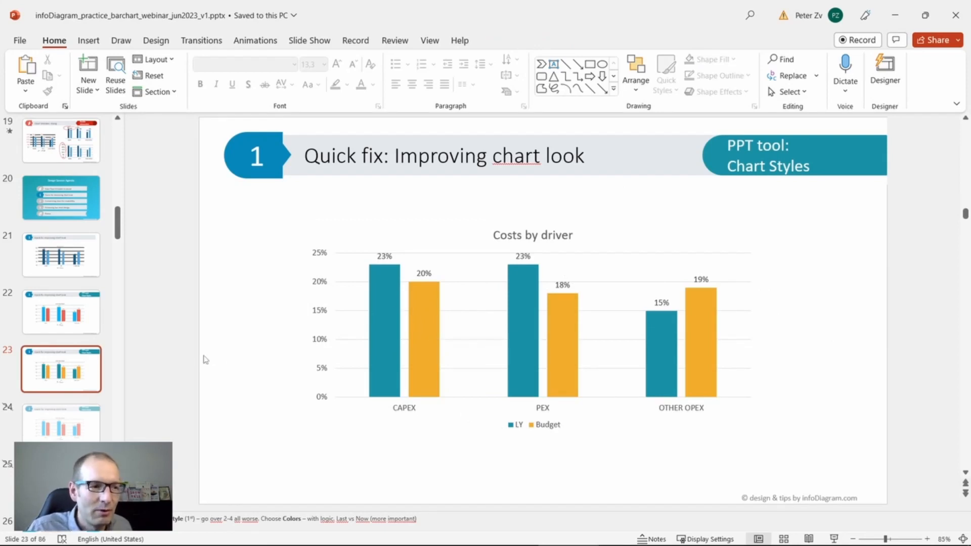
{"action": "mouse_move", "coordinate": [201, 378]}
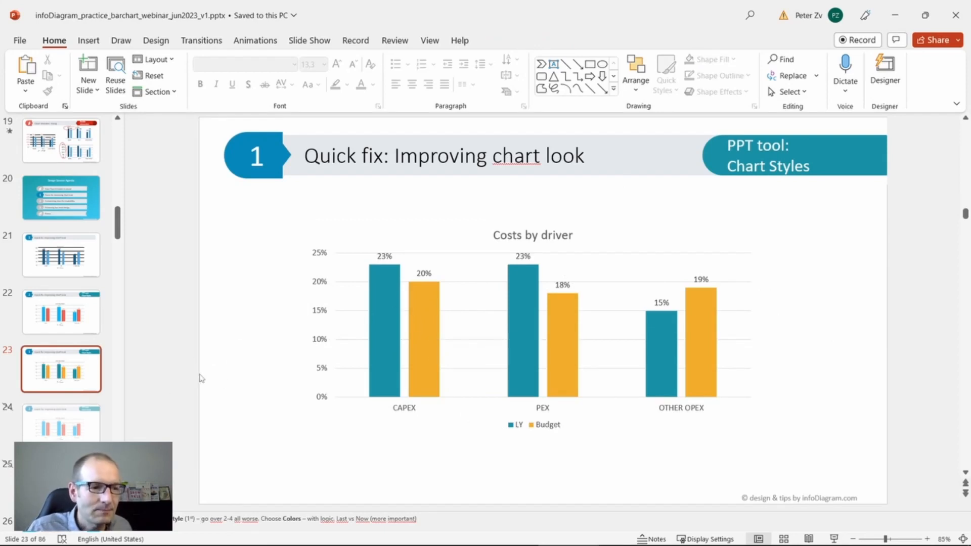
{"action": "mouse_move", "coordinate": [179, 370]}
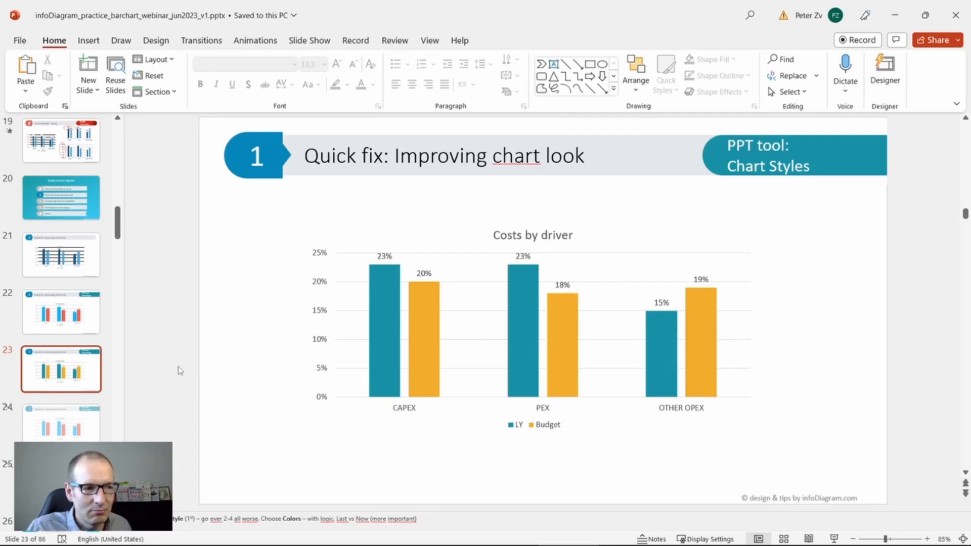